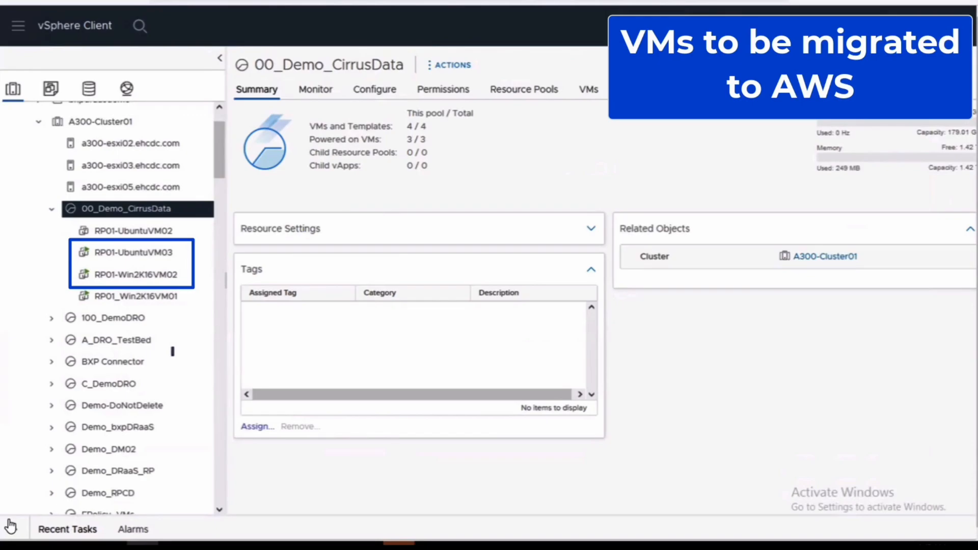
# Step: Check that the FSx for NetApp ONTAP integration appears among the enabled integrations
pyautogui.click(135, 275)
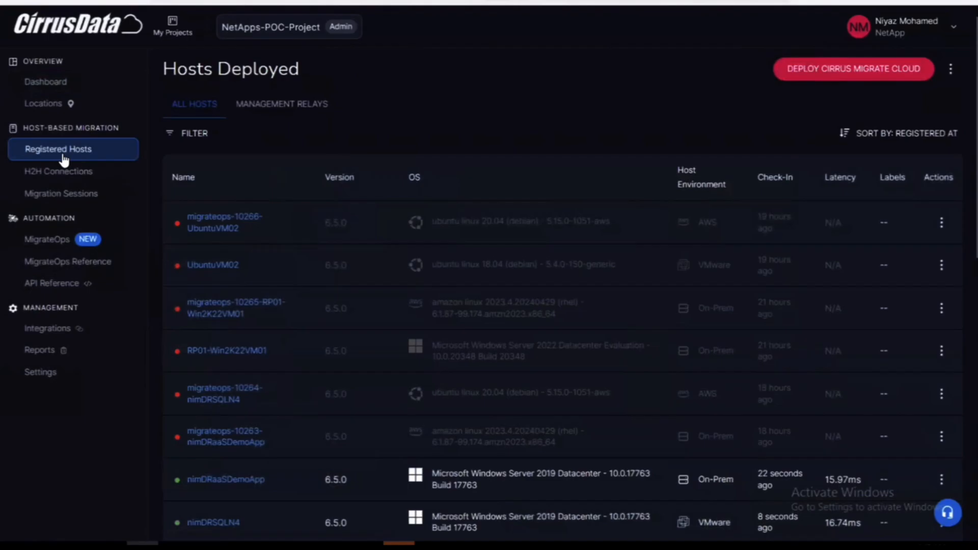
pyautogui.click(47, 329)
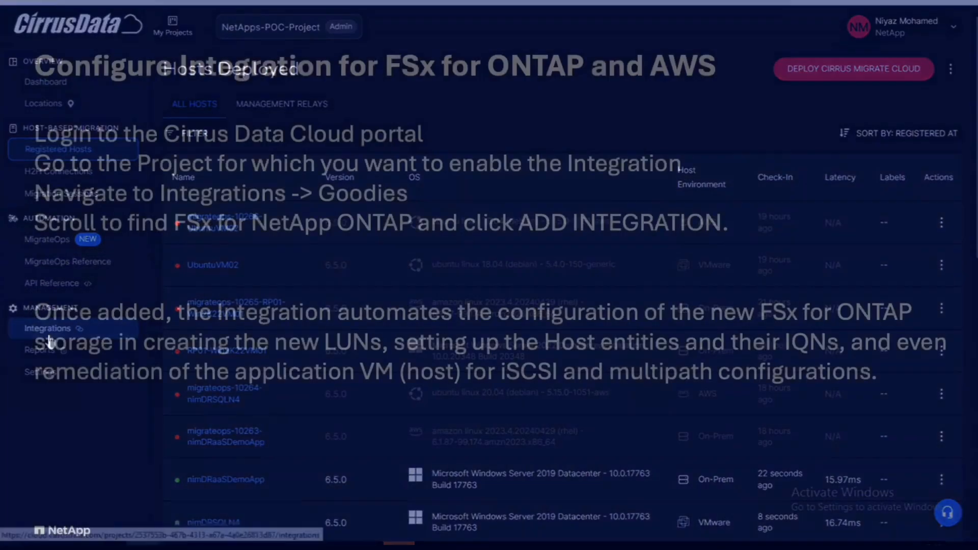
pyautogui.click(65, 371)
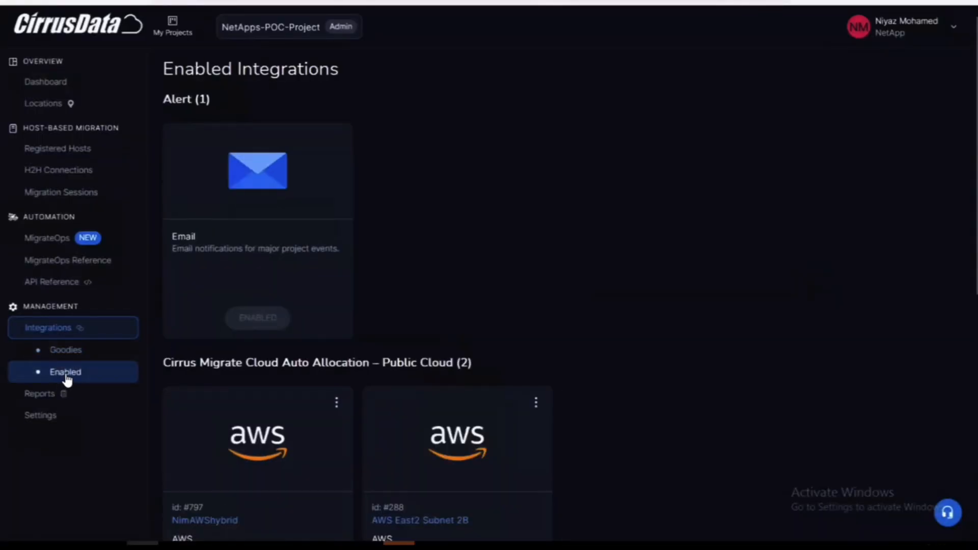
pyautogui.scroll(-3)
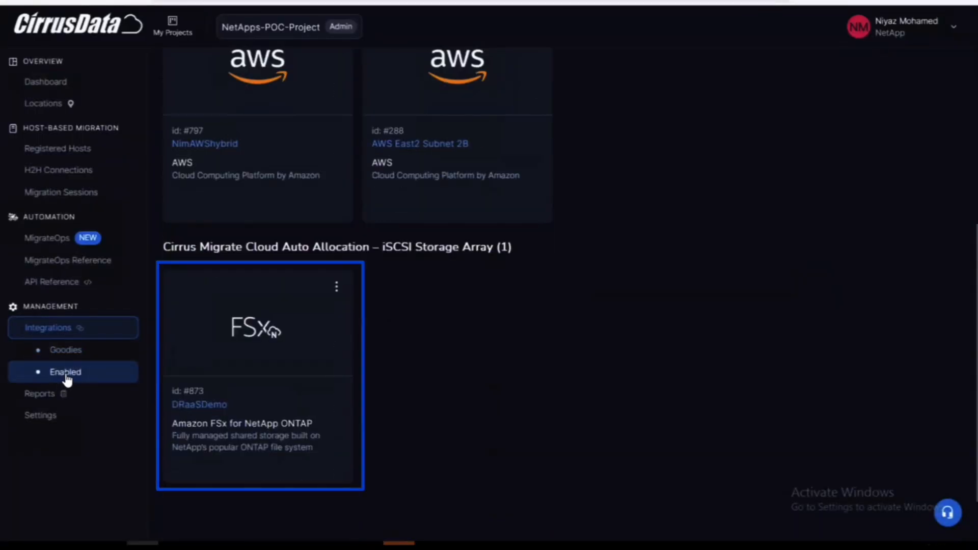
# Step: From Registered Hosts, deploy Cirrus Migrate Cloud with the Direct Connect option
pyautogui.click(56, 148)
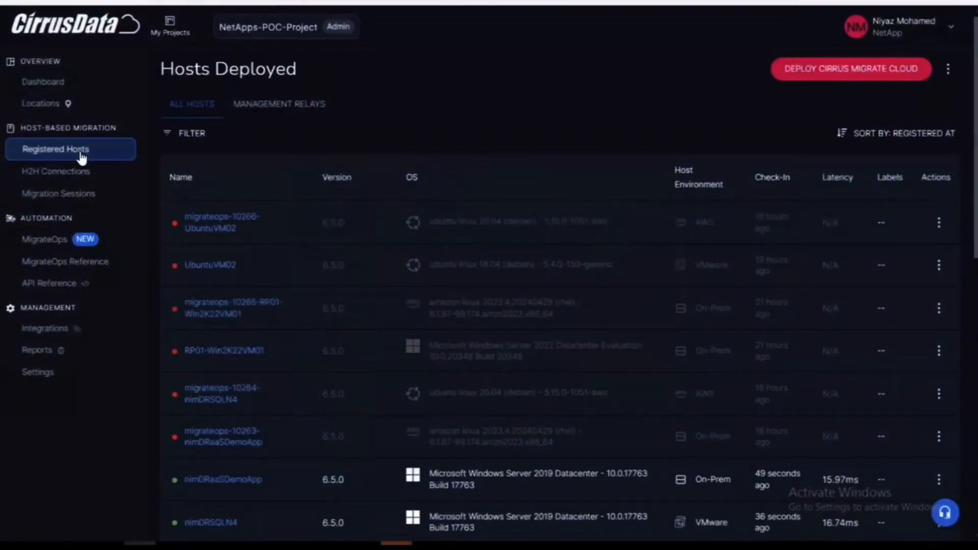
pyautogui.click(850, 69)
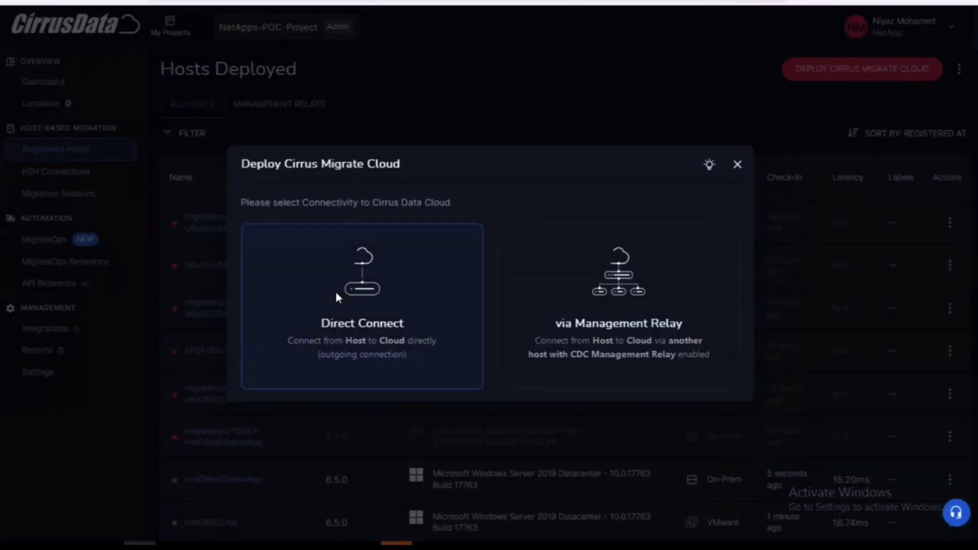
pyautogui.click(362, 306)
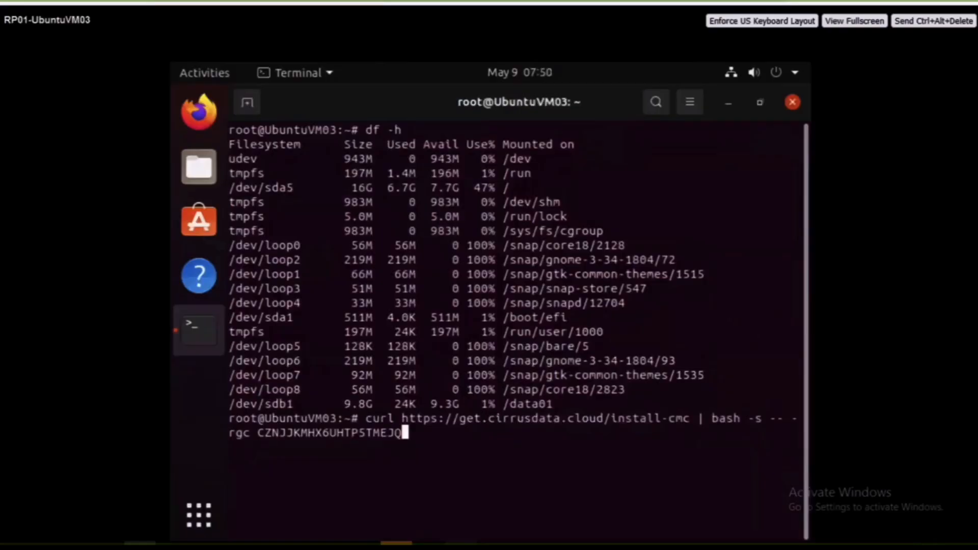
# Step: Run the curl install-cmc command with the registration code and let the download finish
pyautogui.press('Return')
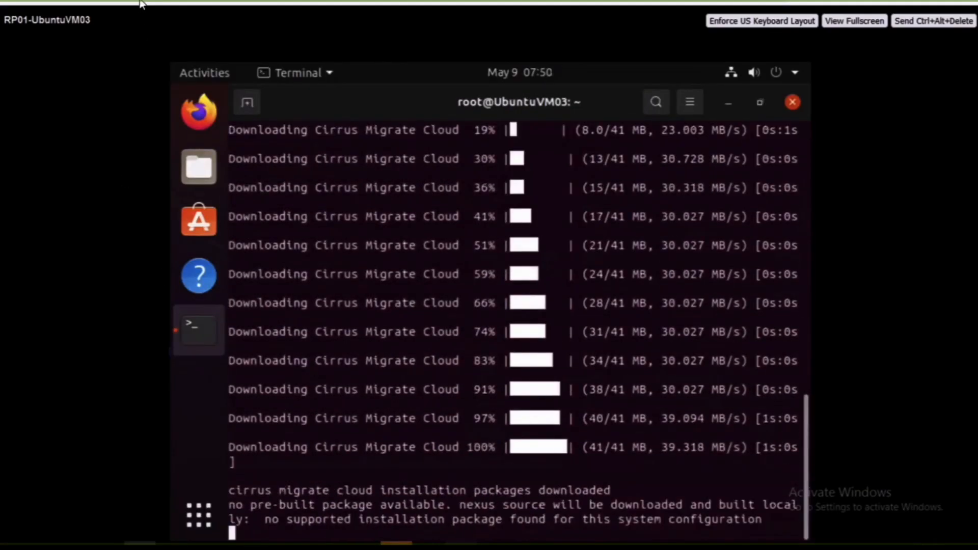
pyautogui.scroll(-3)
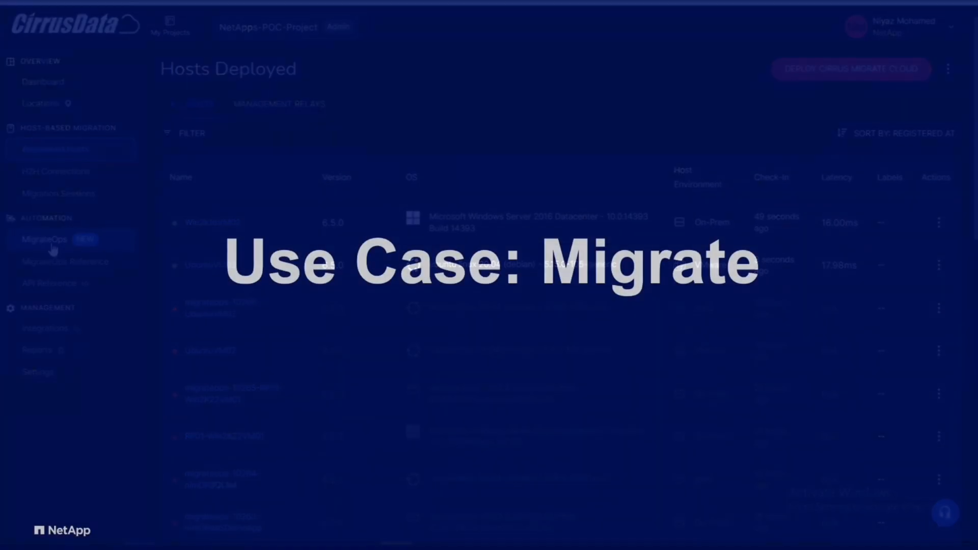
# Step: Create MigrateOps operations from YAML configs for UbuntuVM03 and then Win2k16VM02
pyautogui.click(45, 239)
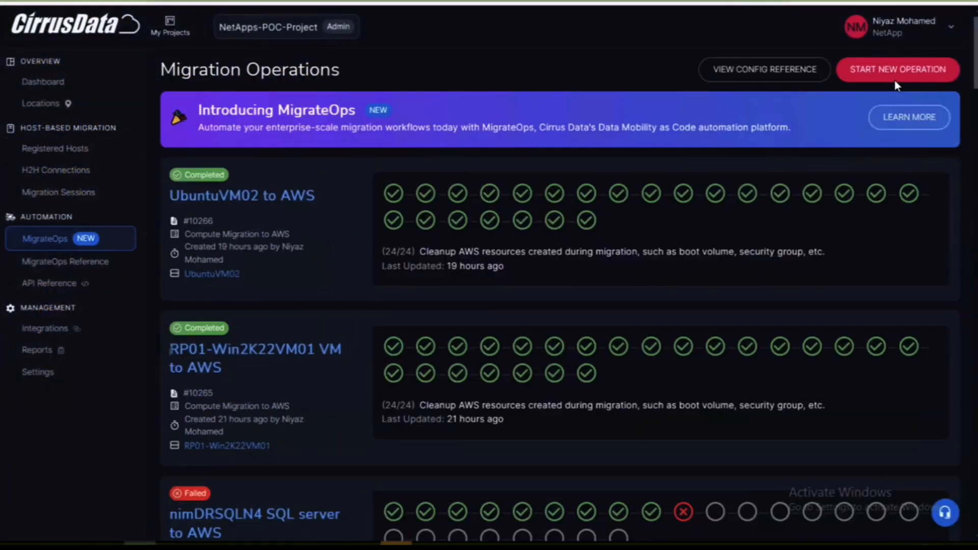
pyautogui.click(897, 69)
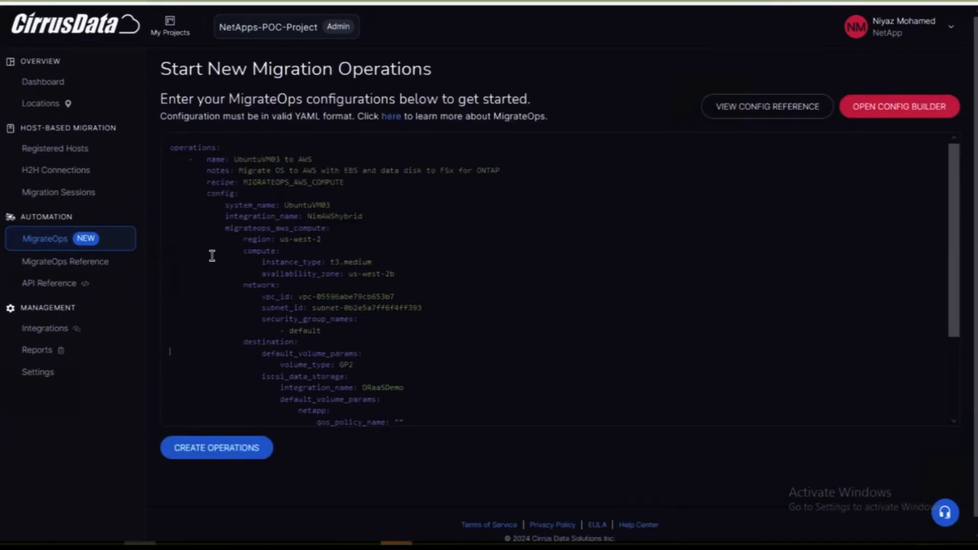
pyautogui.scroll(-3)
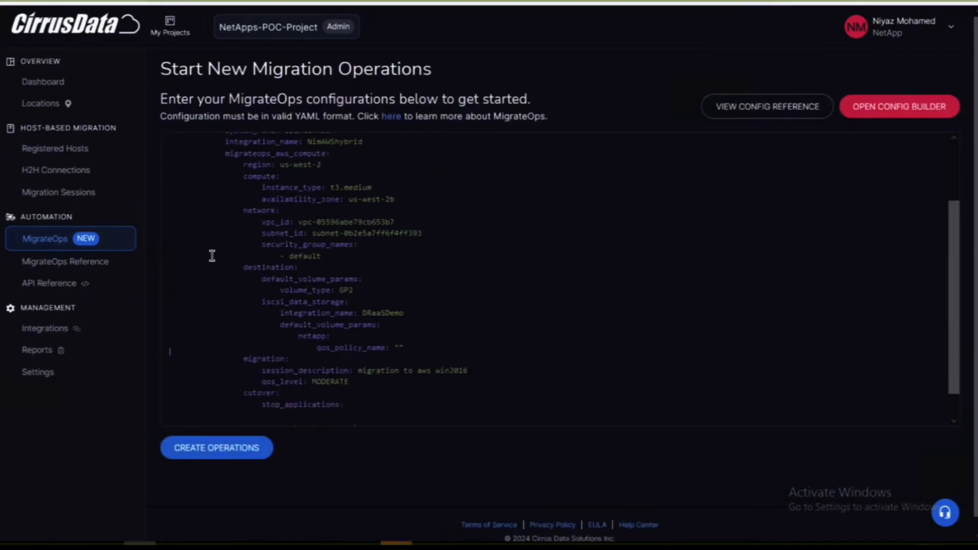
pyautogui.scroll(-3)
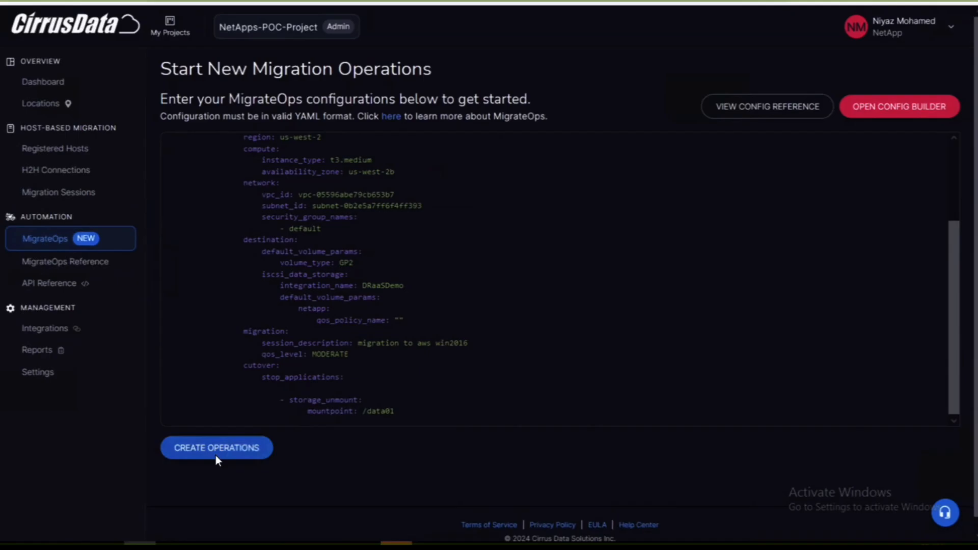
pyautogui.click(217, 447)
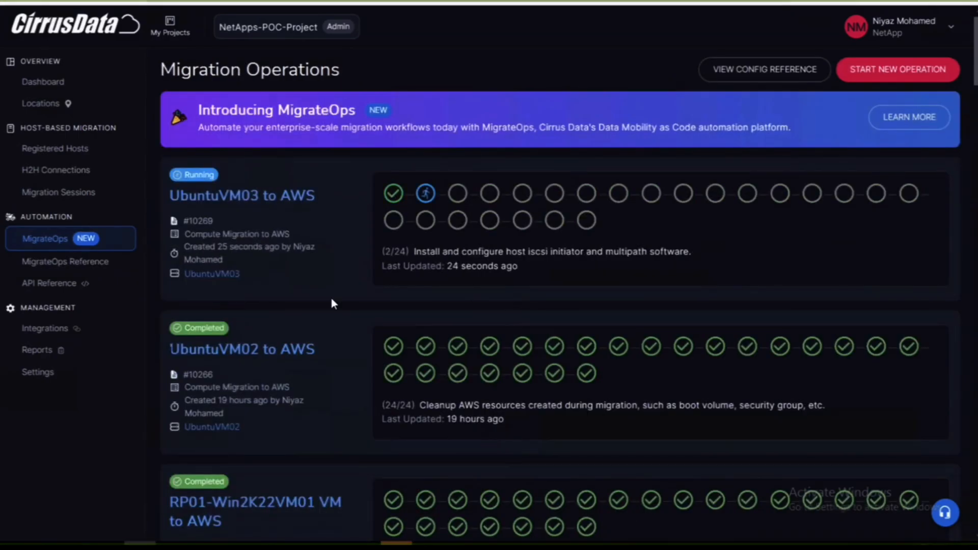
pyautogui.click(897, 70)
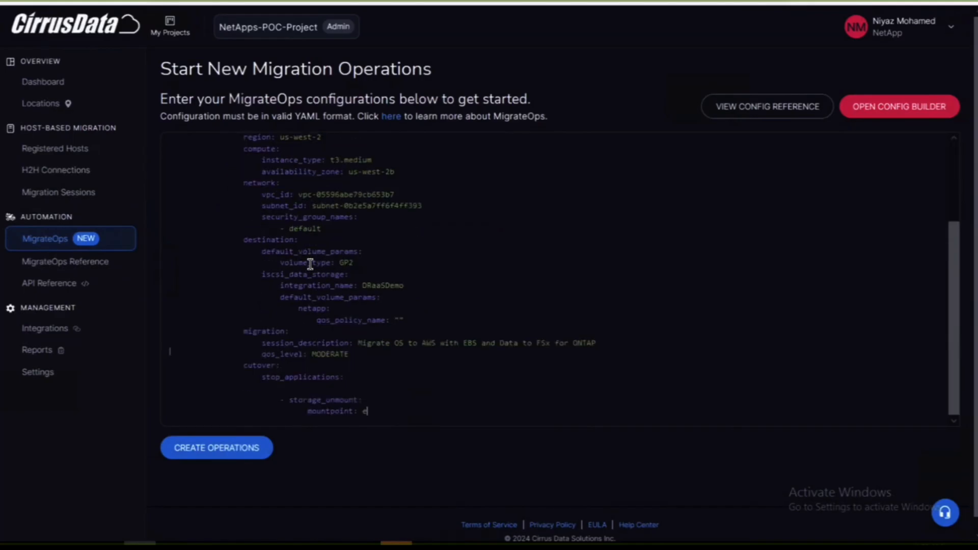
pyautogui.click(216, 447)
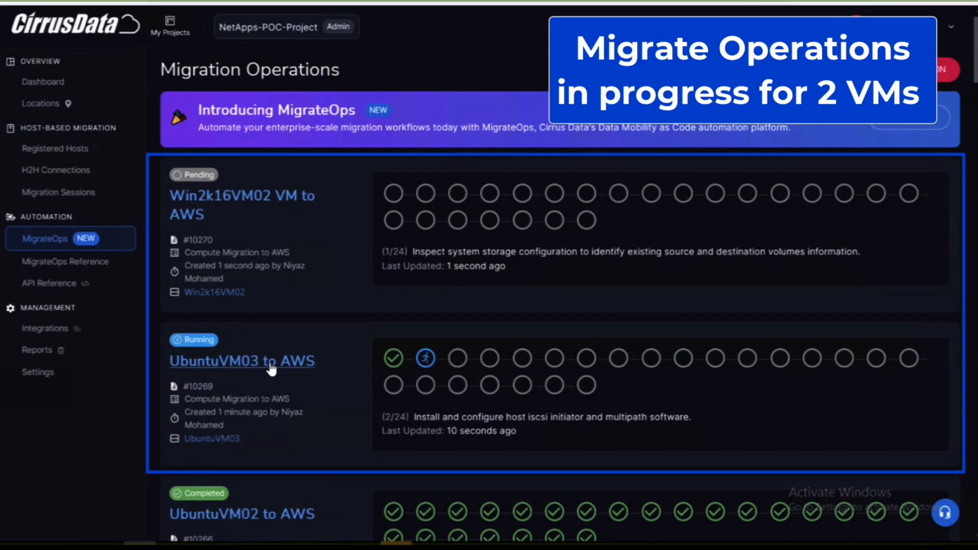
# Step: Follow UbuntuVM03's task log through EC2 instance creation, checking the AWS EC2 dashboard
pyautogui.click(241, 361)
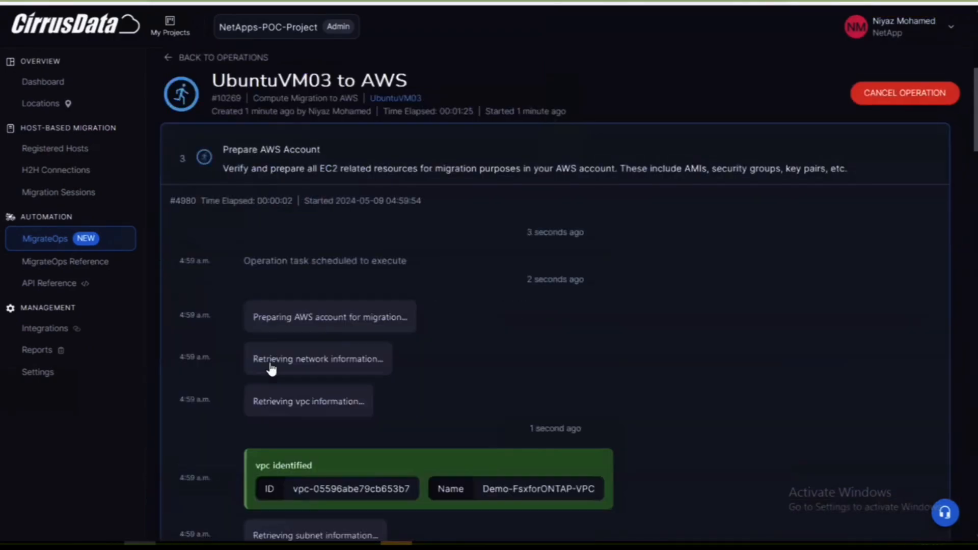
pyautogui.scroll(-3)
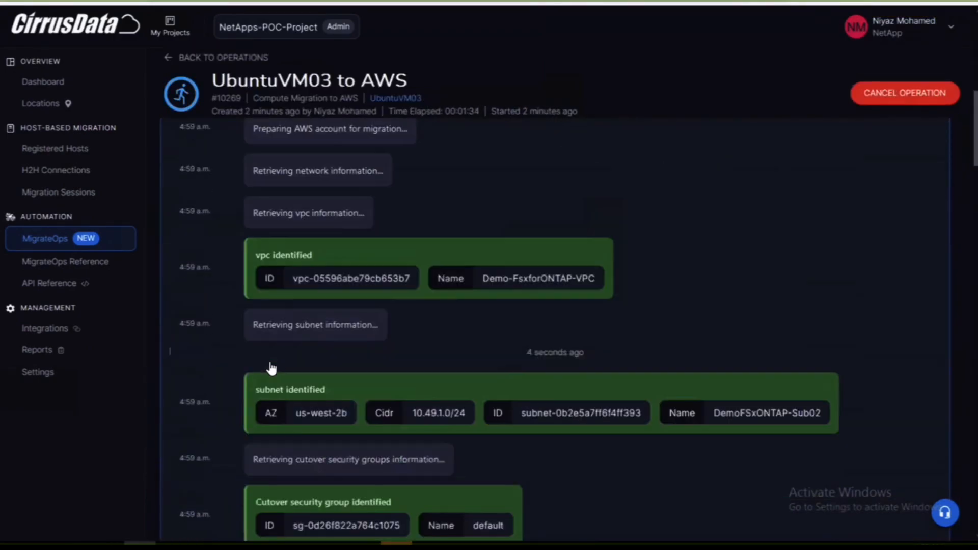
pyautogui.scroll(-3)
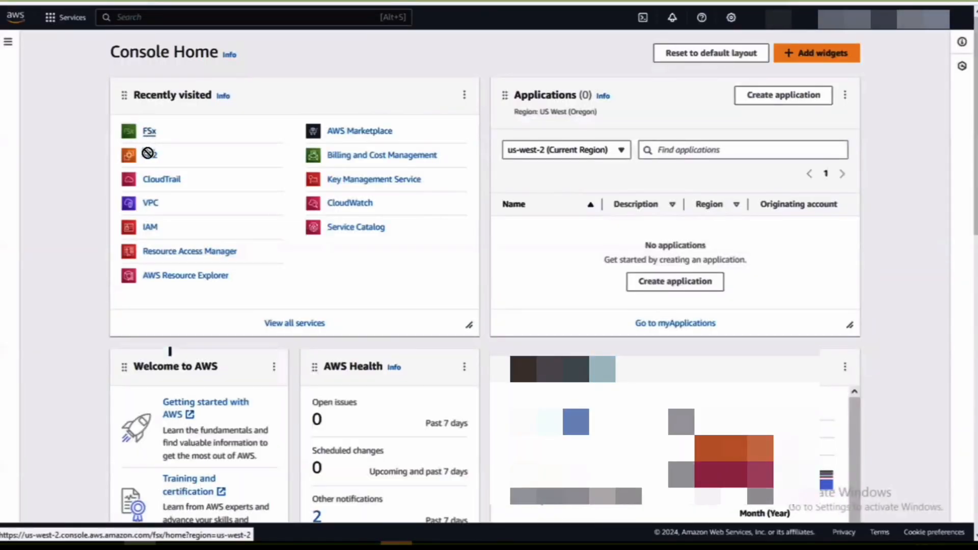
pyautogui.click(150, 155)
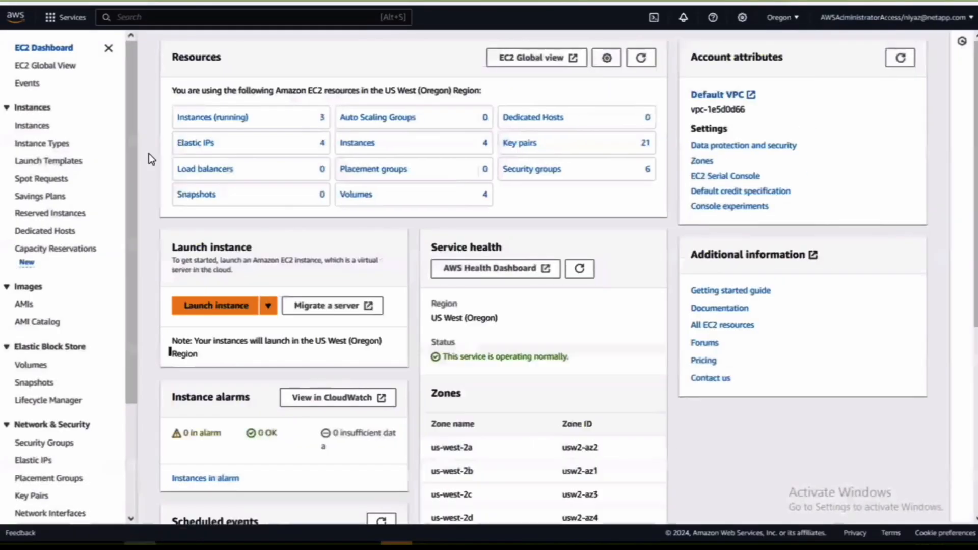
pyautogui.click(32, 125)
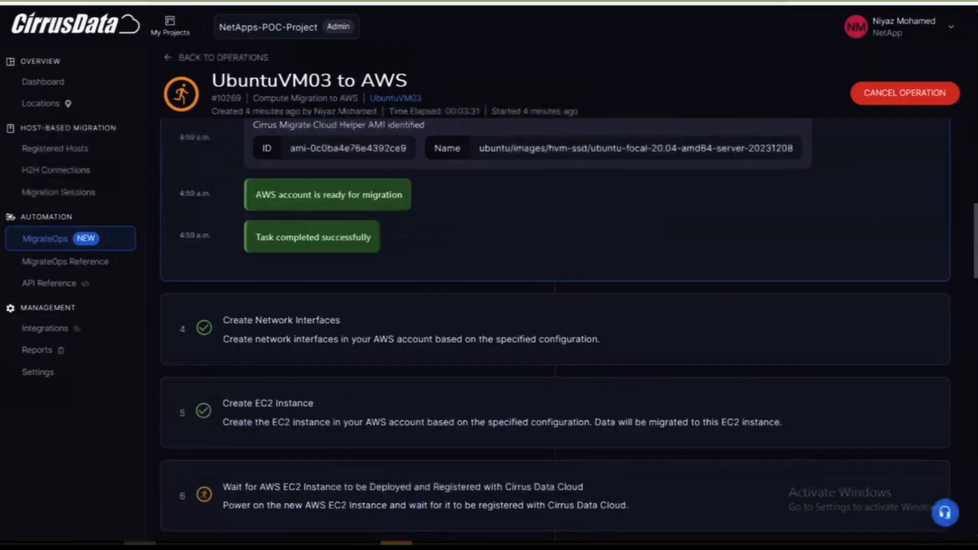
pyautogui.scroll(-3)
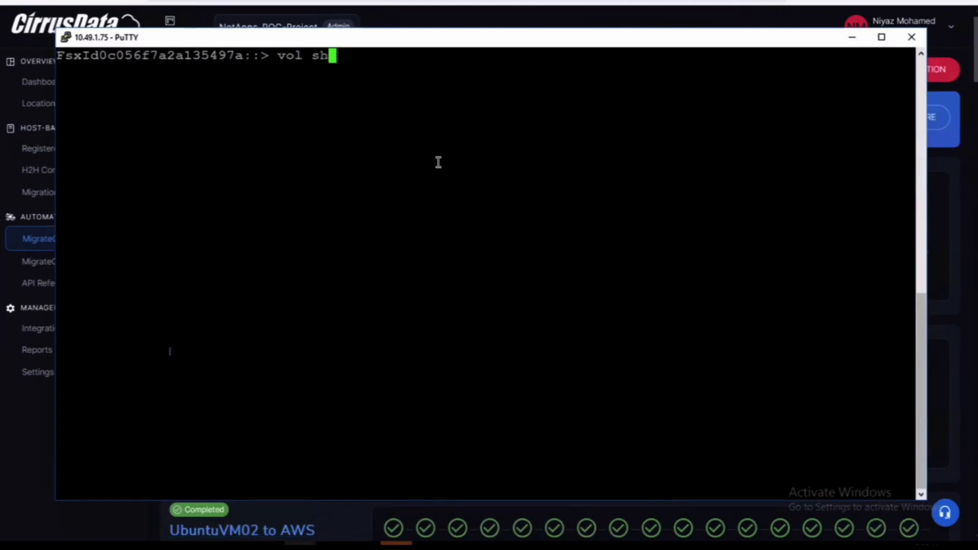
# Step: Run vol show and lun show to confirm mapped iSCSI LUNs for both VMs
pyautogui.press('Return')
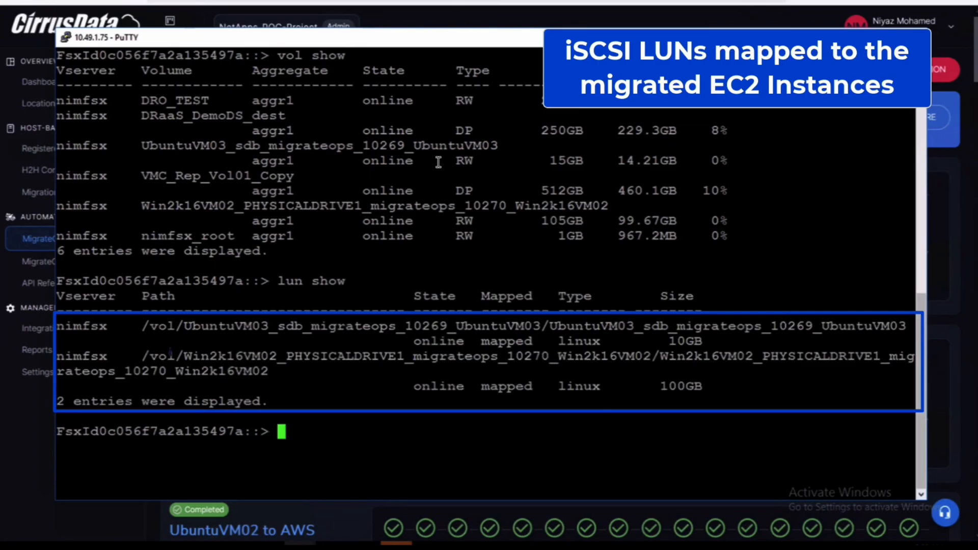
pyautogui.click(45, 239)
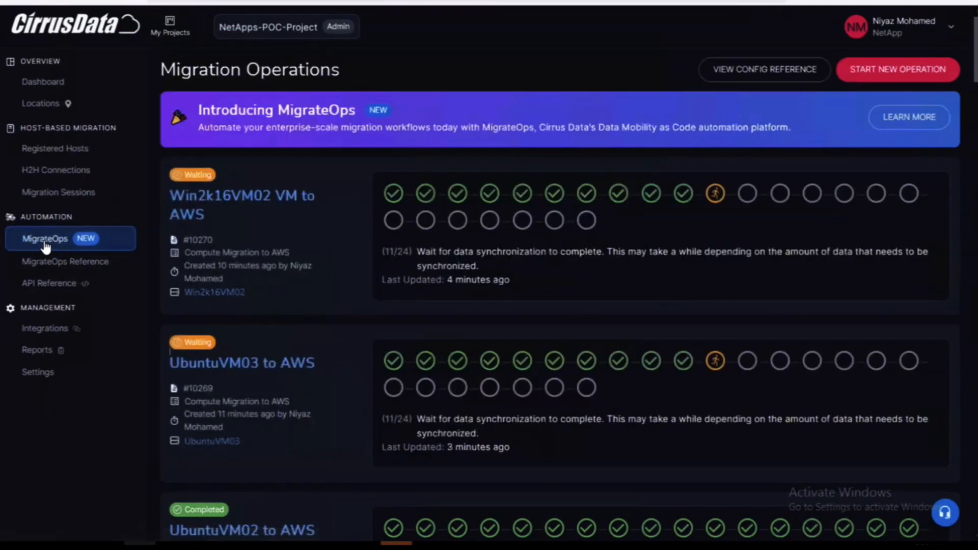
pyautogui.moveTo(306, 212)
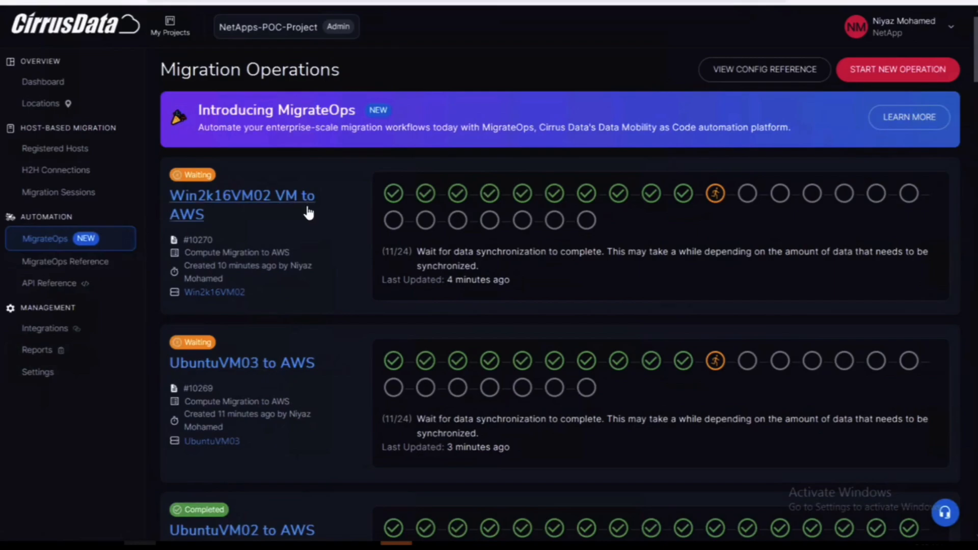
# Step: Approve the Win2k16VM02 cutover at Final Data Synchronization and confirm with Yes
pyautogui.click(242, 195)
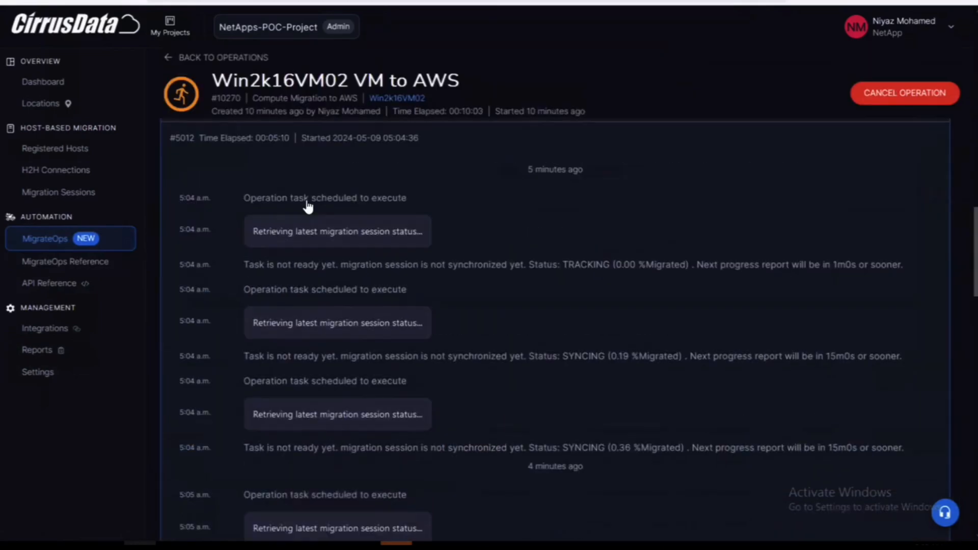
pyautogui.scroll(-3)
pyautogui.write('Ap')
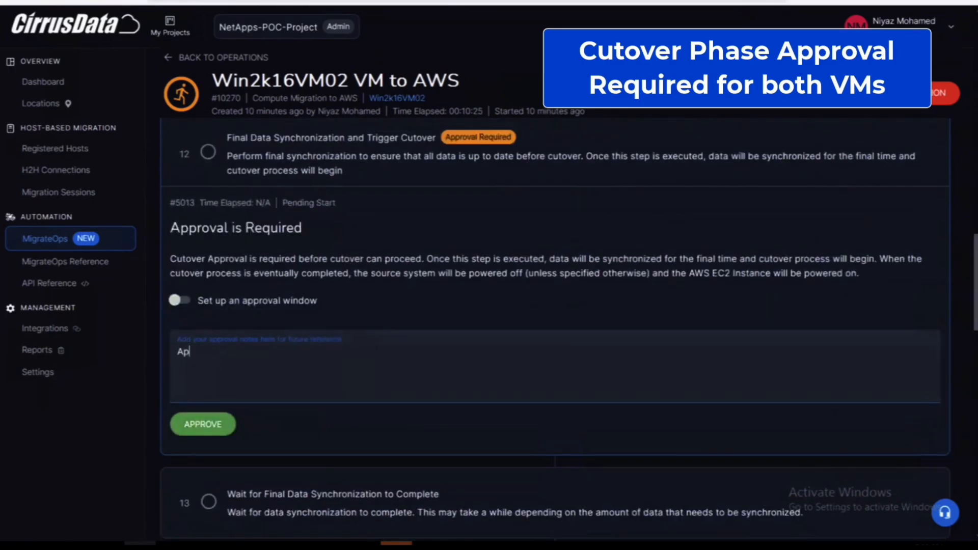
pyautogui.click(203, 424)
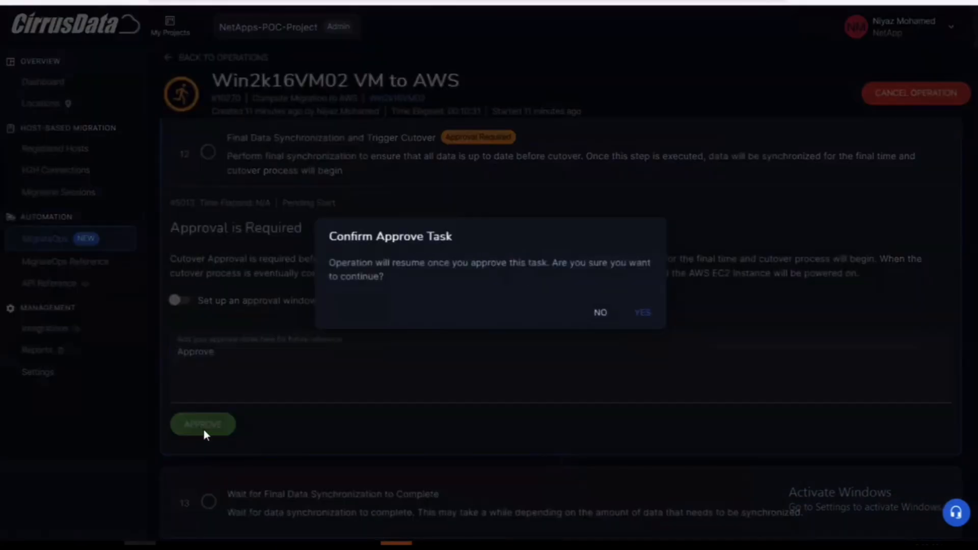
pyautogui.click(642, 313)
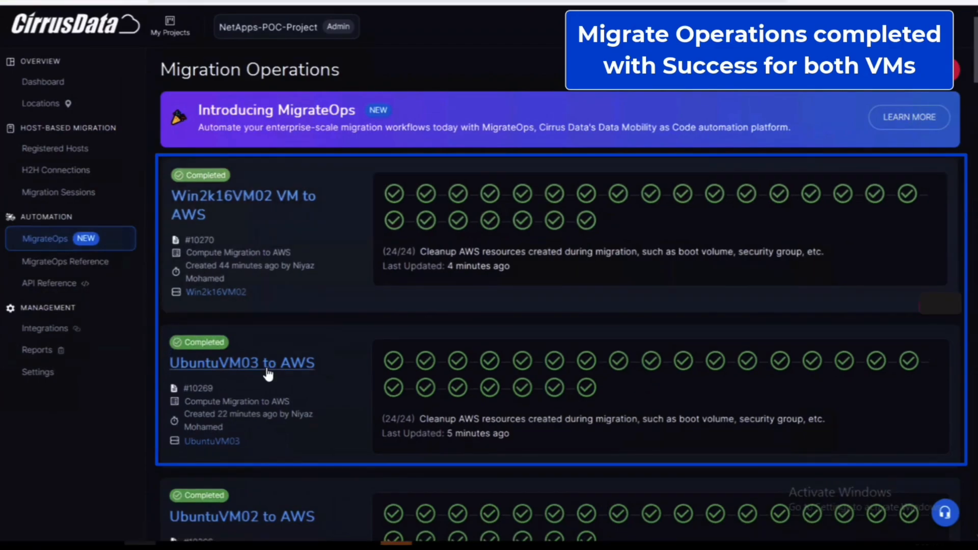
# Step: Scroll through UbuntuVM03's succeeded AWS driver, iSCSI cutover and data-sync tasks
pyautogui.click(242, 362)
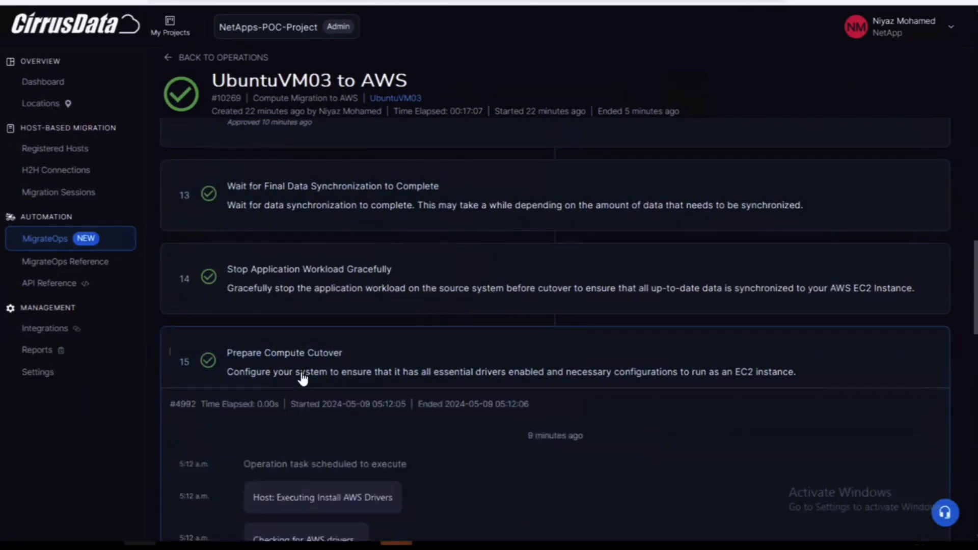
pyautogui.scroll(-3)
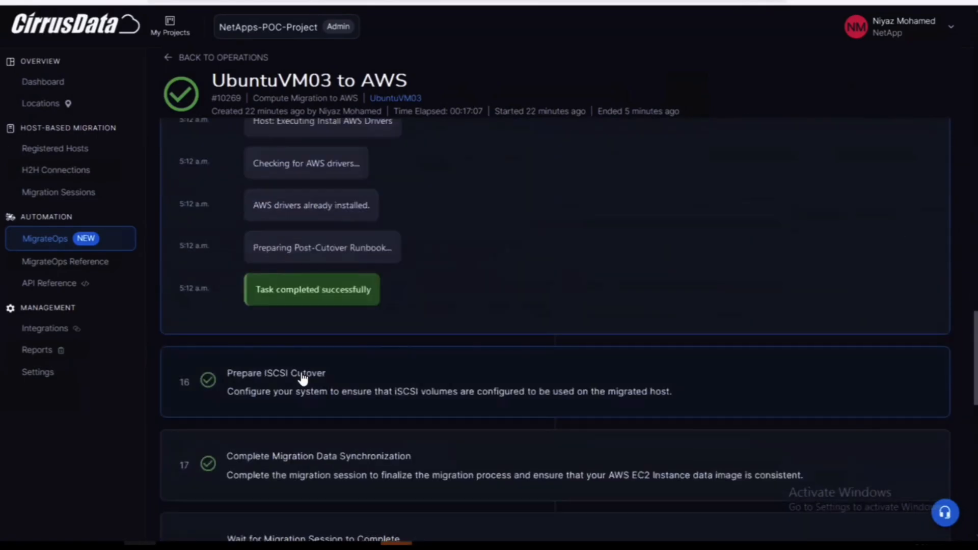